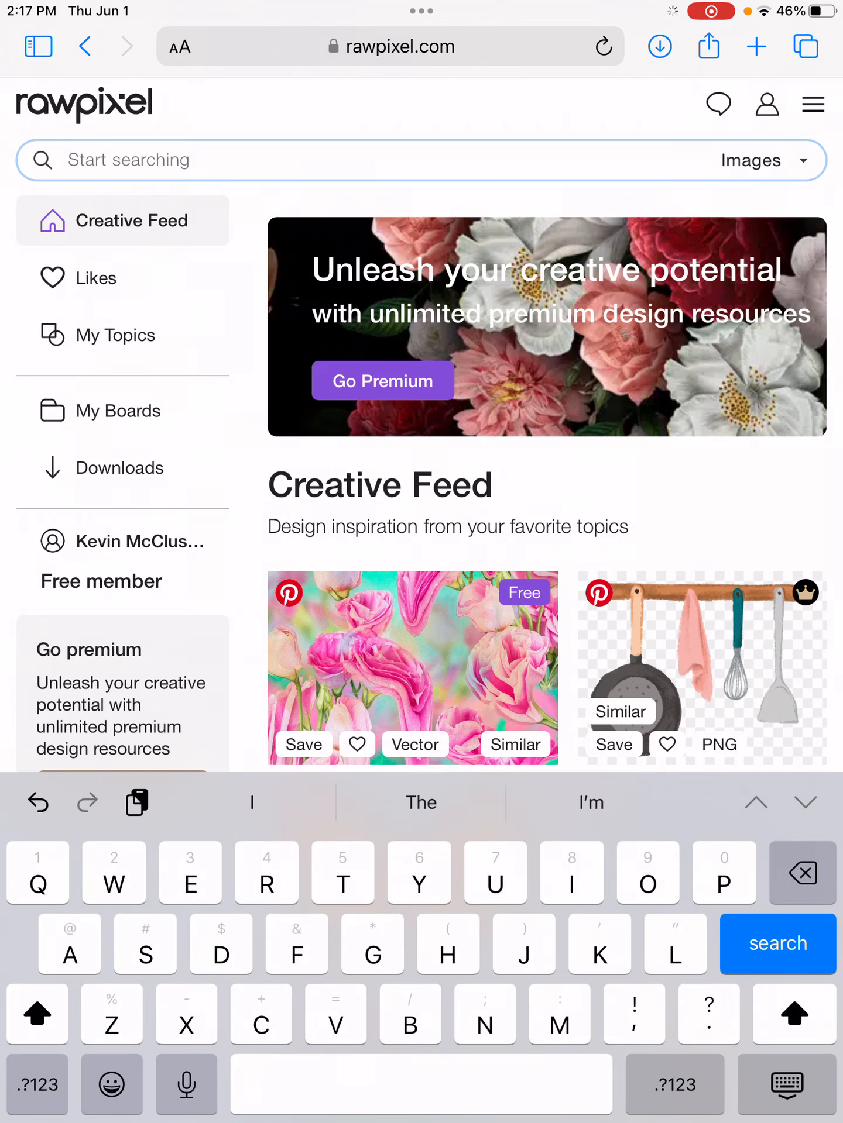
Step: Search rawpixel for 'Body' images
{"action": "type", "text": "Body"}
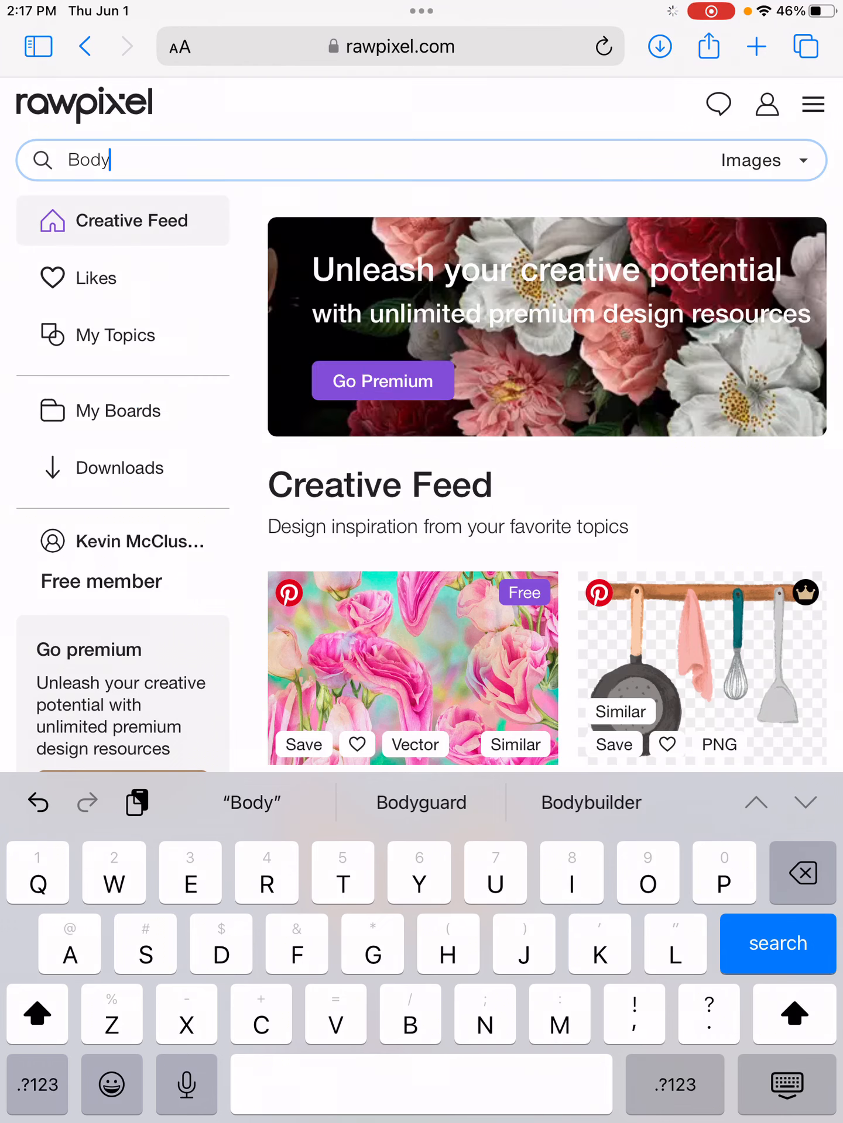
{"action": "left_click", "coordinate": [776, 945]}
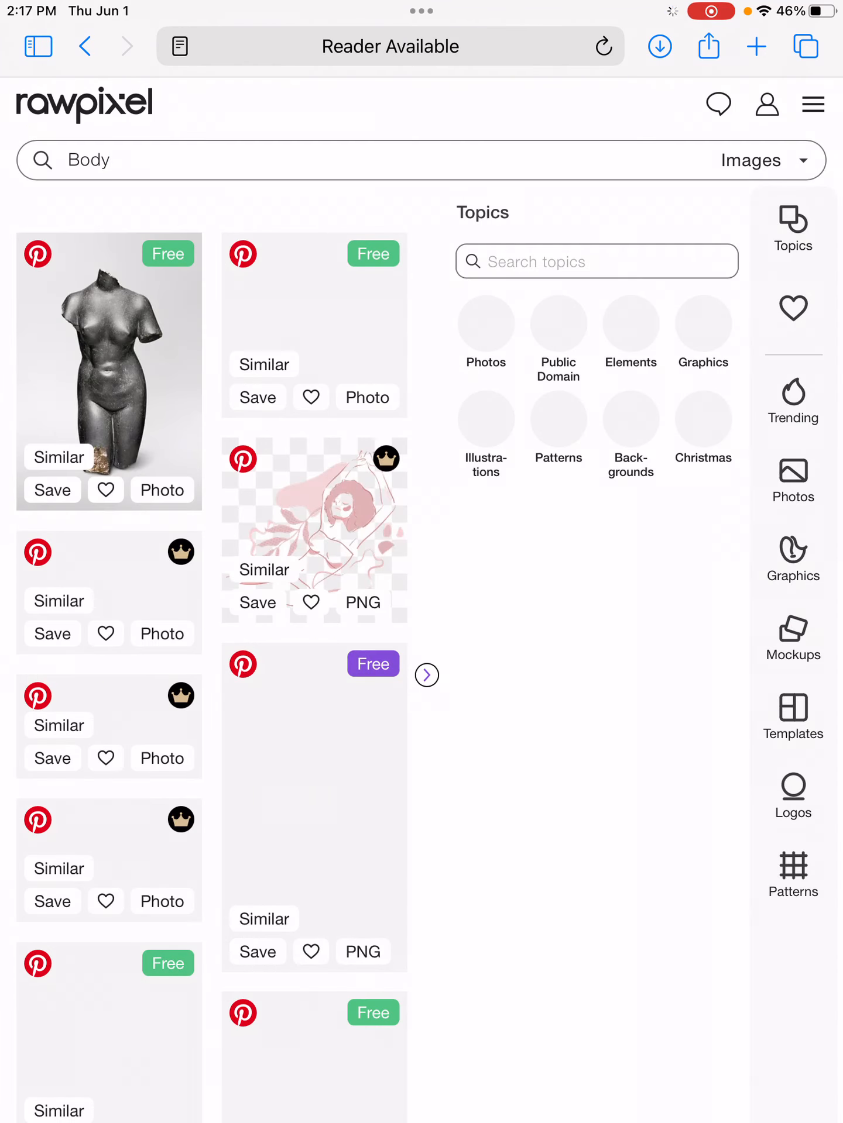
Step: Filter the Body results to free images with the PNG file type
{"action": "left_click", "coordinate": [793, 228]}
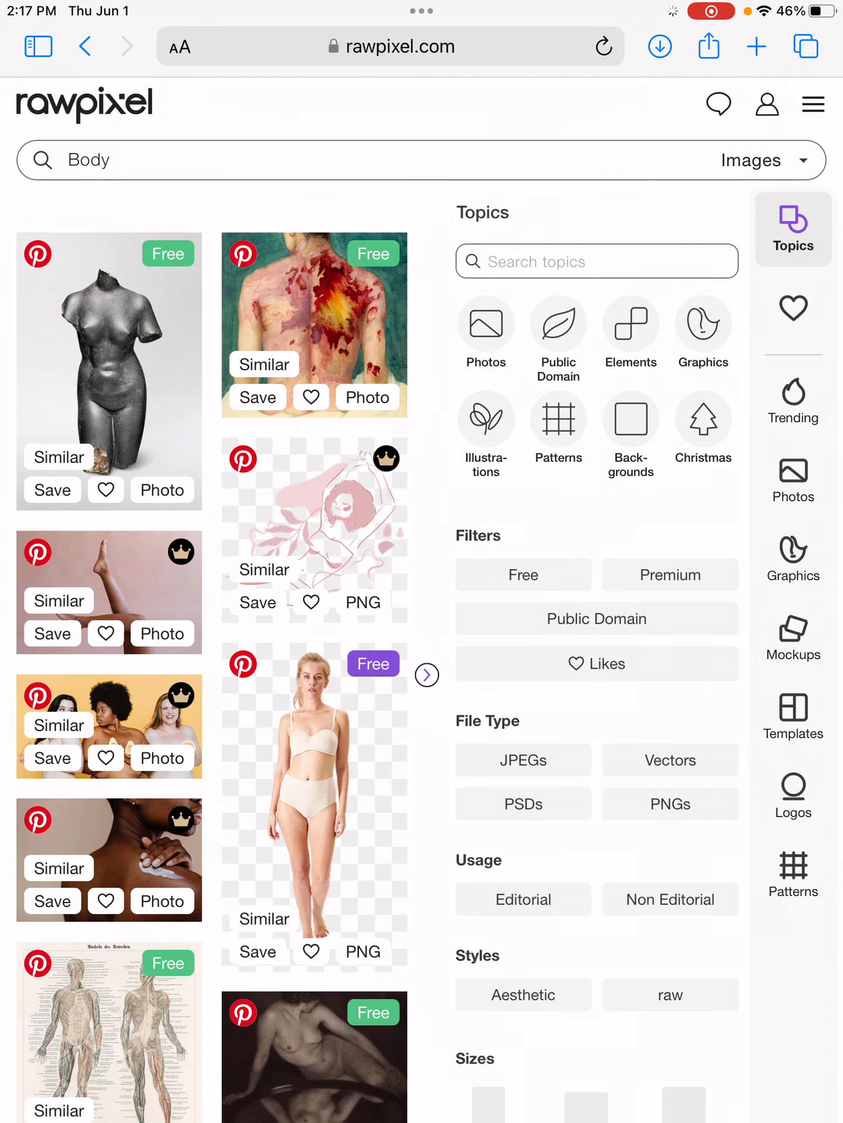
{"action": "left_click", "coordinate": [521, 575]}
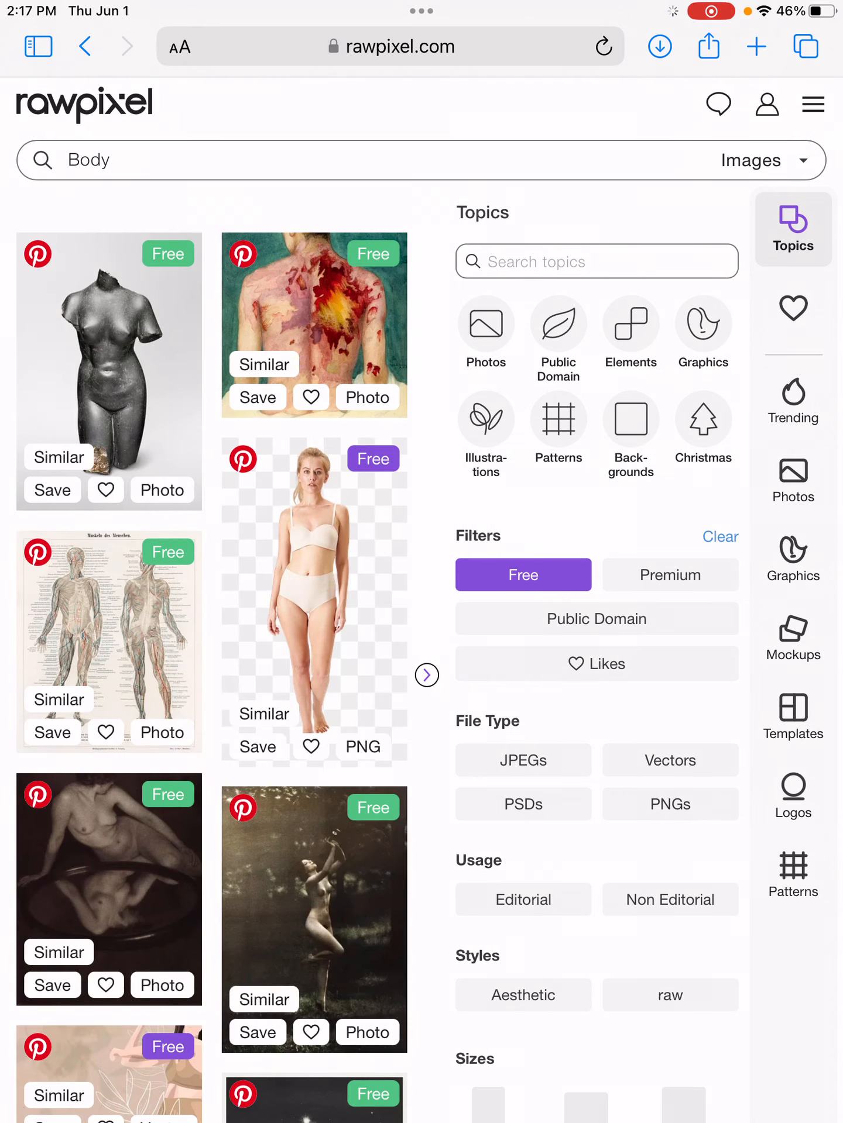
{"action": "left_click", "coordinate": [668, 803]}
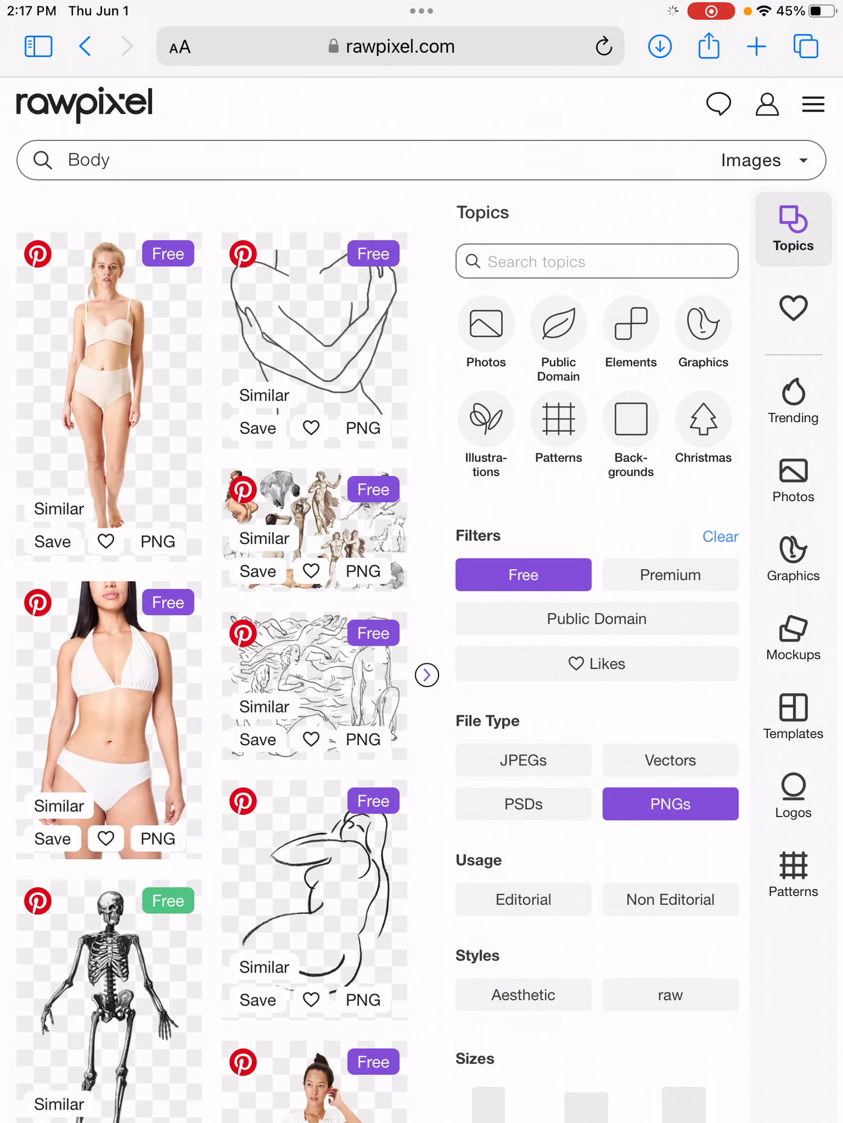
Step: Download the original-size blonde woman PNG, confirming in Safari's prompt
{"action": "left_click", "coordinate": [109, 387]}
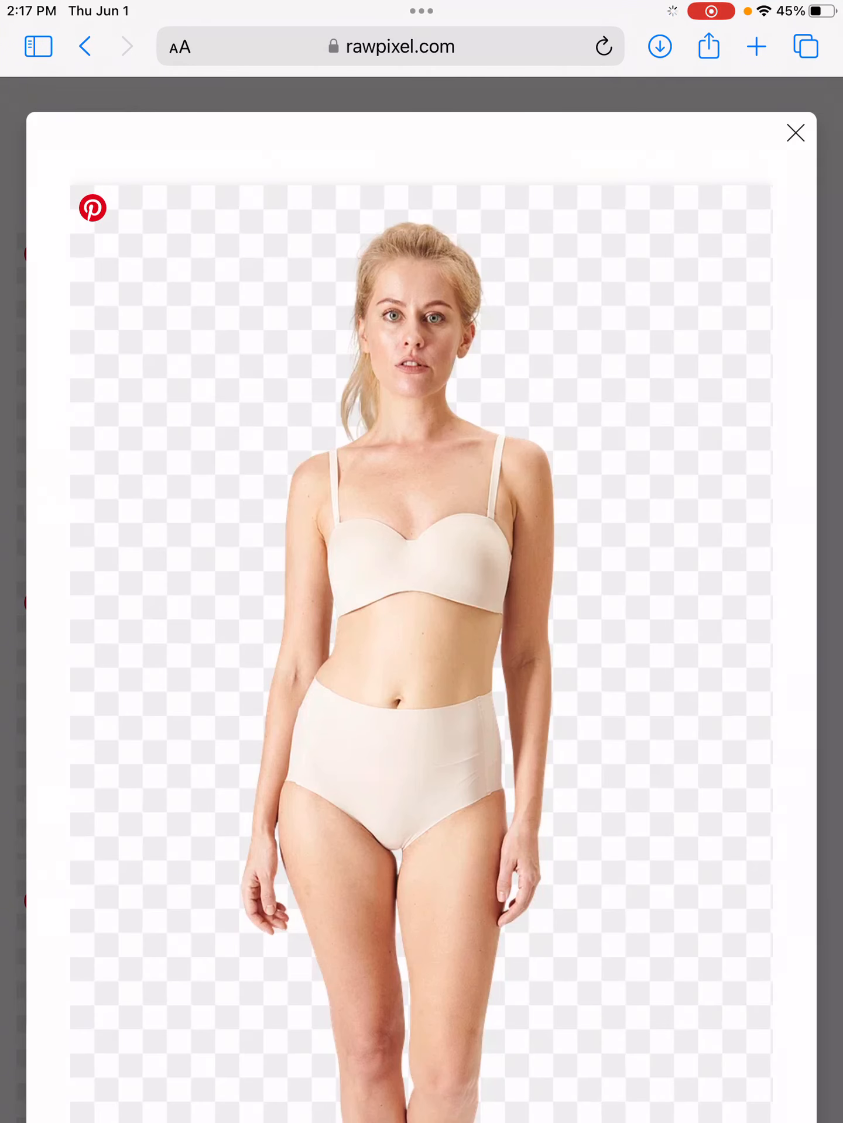
{"action": "scroll", "scroll_direction": "down", "scroll_amount": 3}
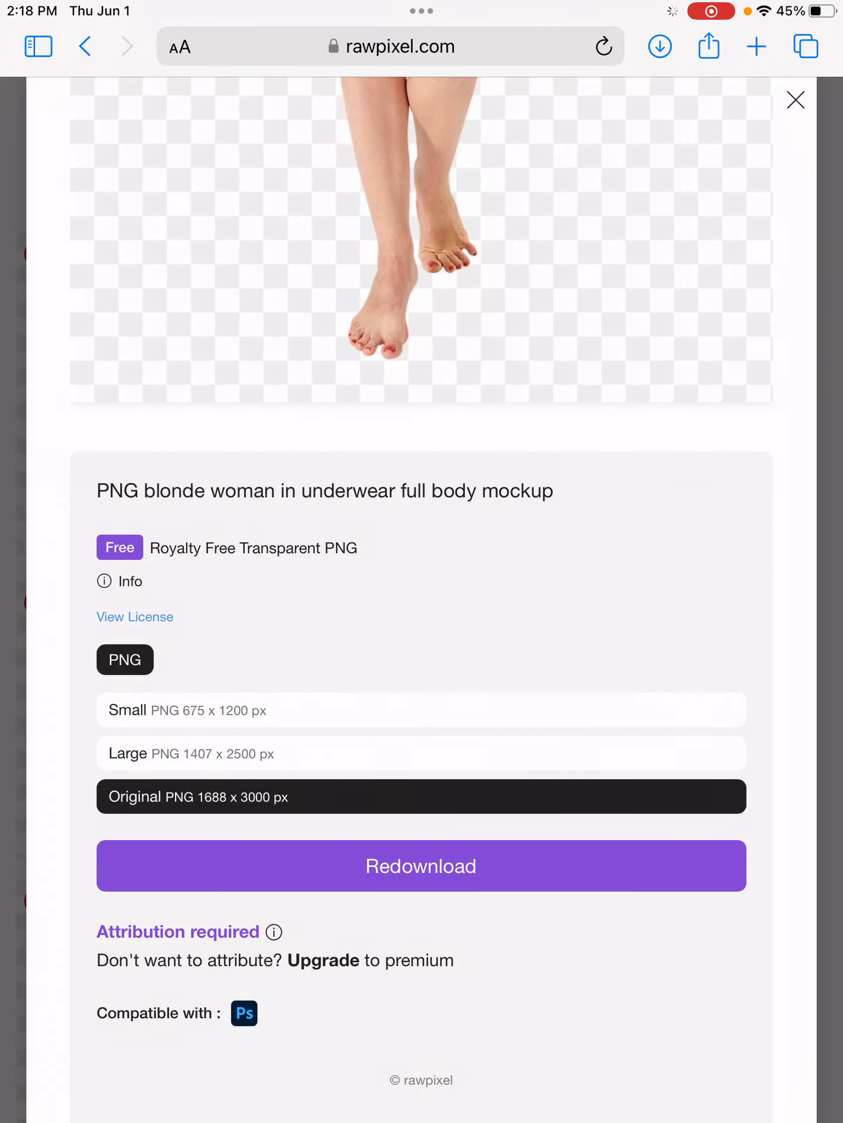
{"action": "left_click", "coordinate": [420, 865]}
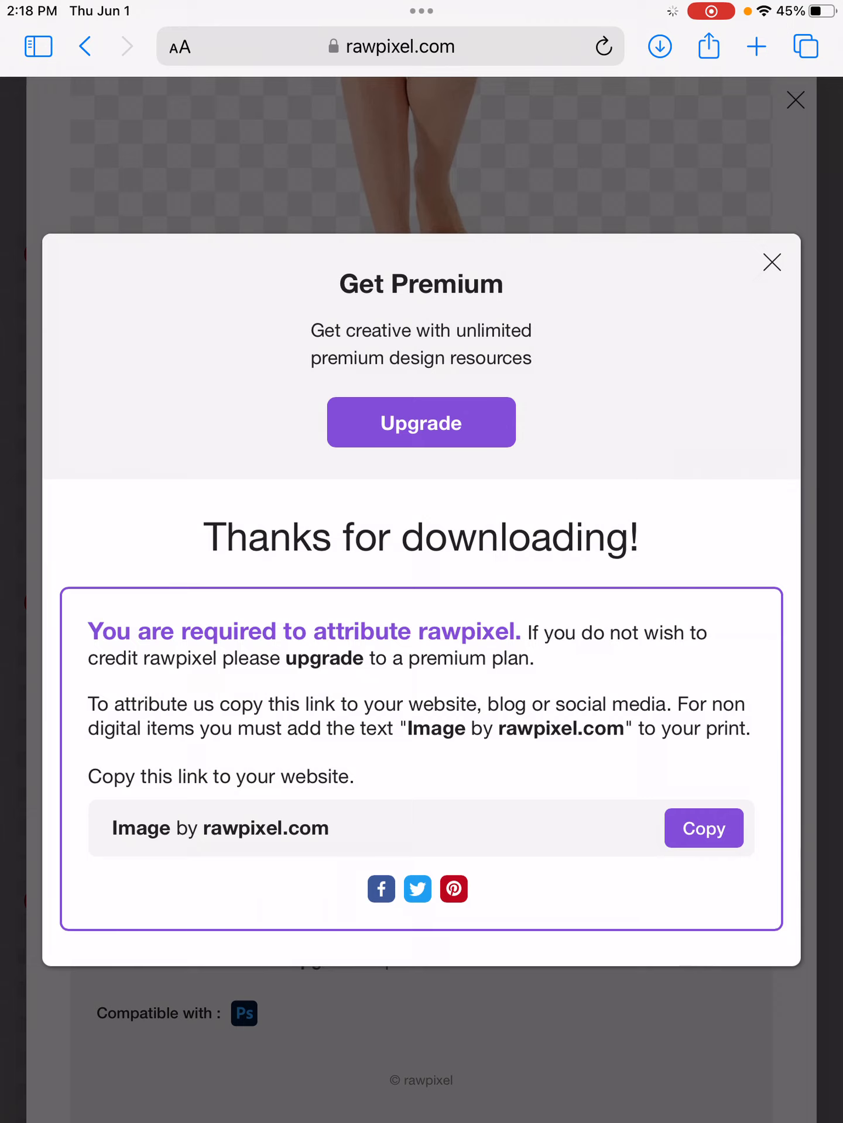
{"action": "left_click", "coordinate": [390, 46]}
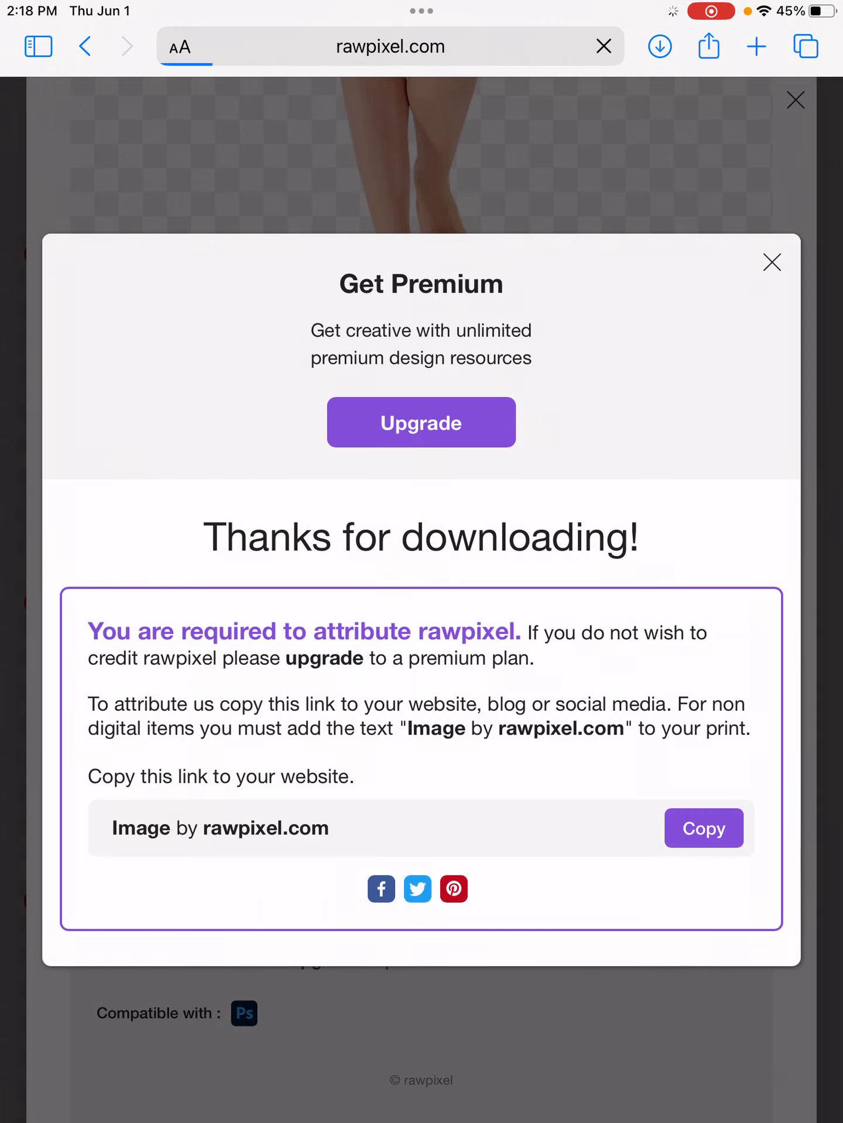
{"action": "left_click", "coordinate": [658, 46]}
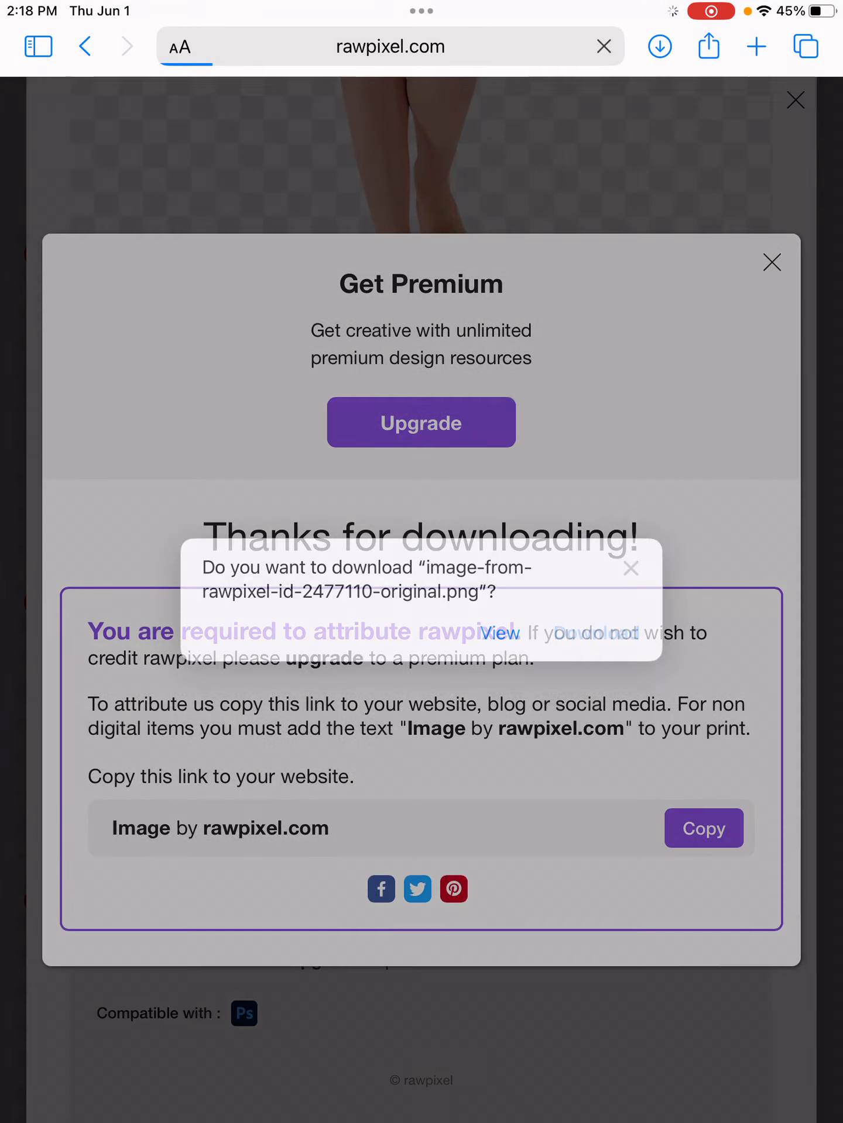
{"action": "left_click", "coordinate": [499, 633]}
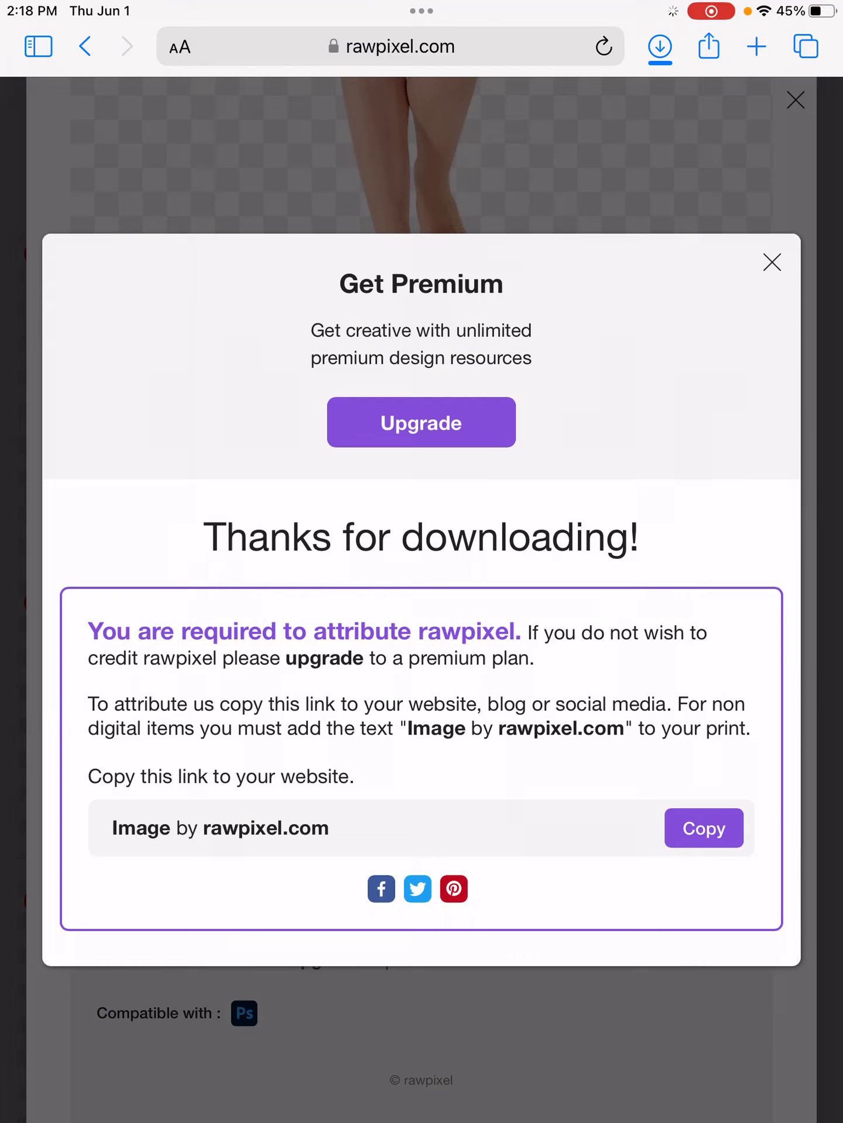
{"action": "left_click", "coordinate": [658, 46]}
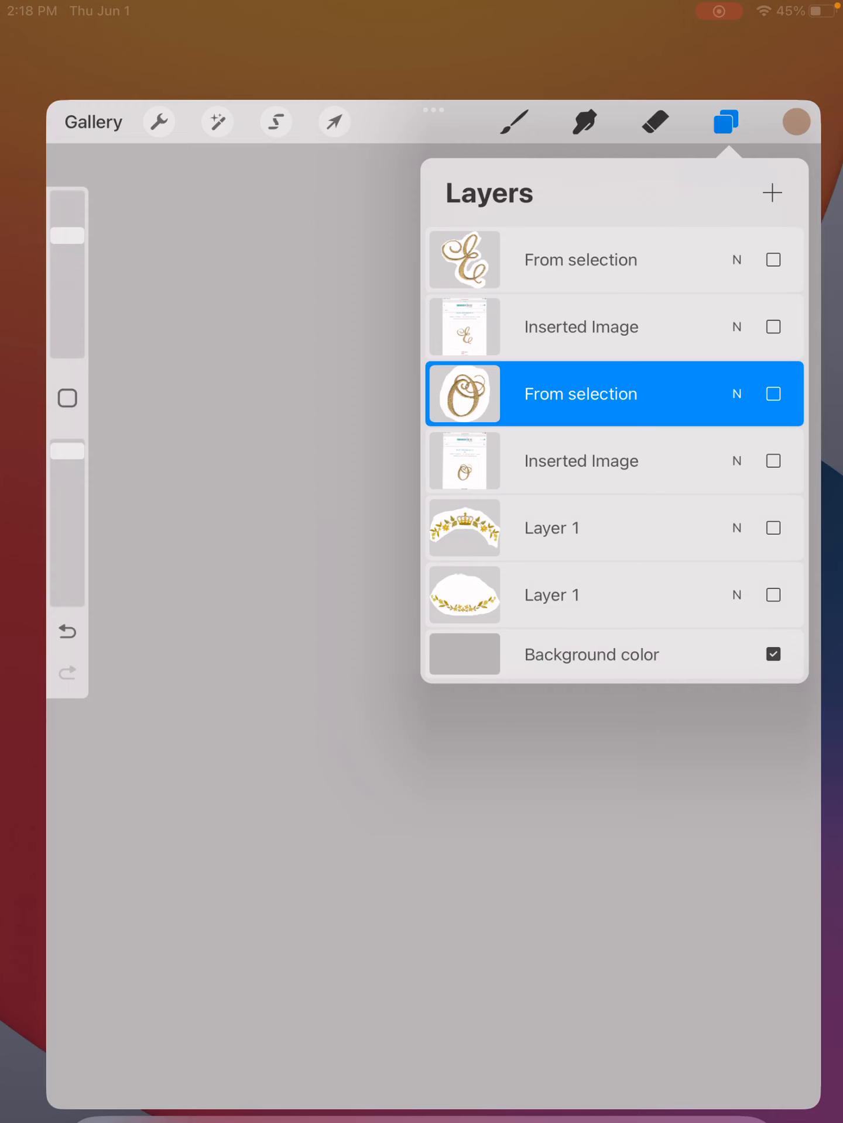
Step: Insert a file via Actions and browse Downloads to the woman PNG
{"action": "left_click", "coordinate": [723, 121]}
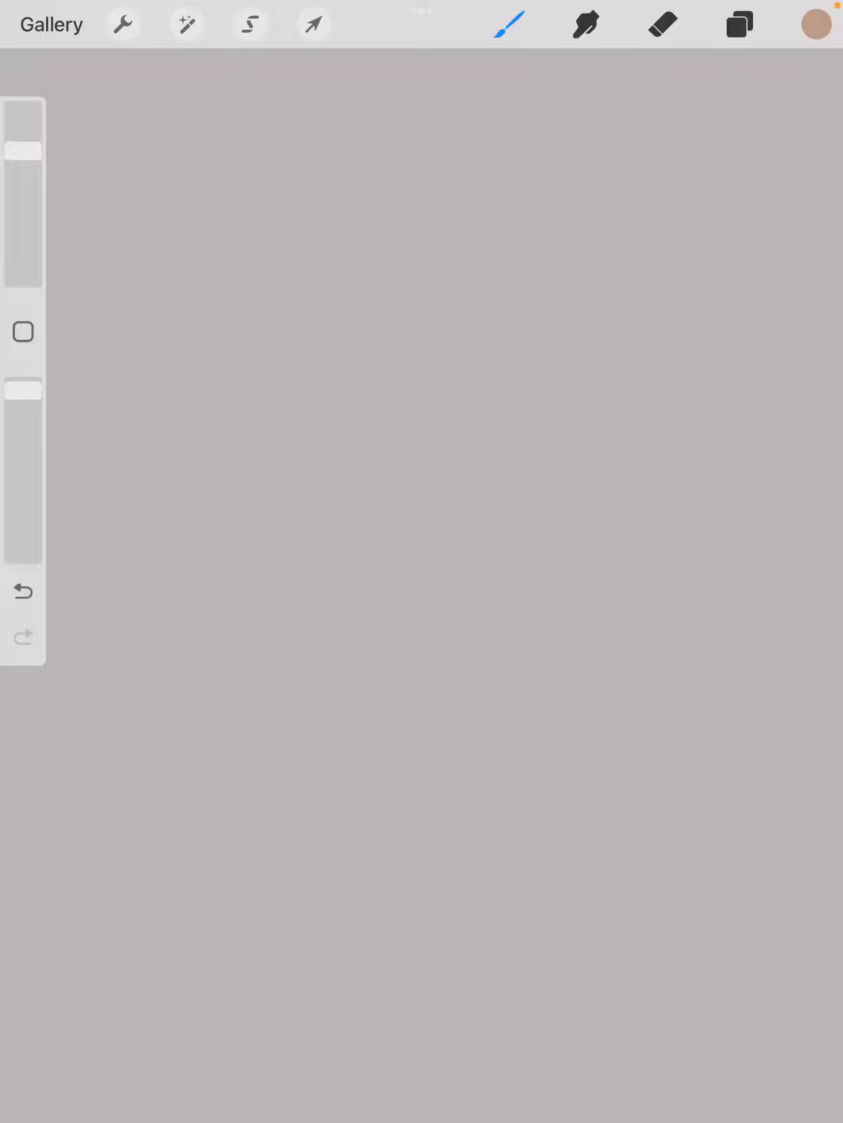
{"action": "left_click", "coordinate": [122, 23]}
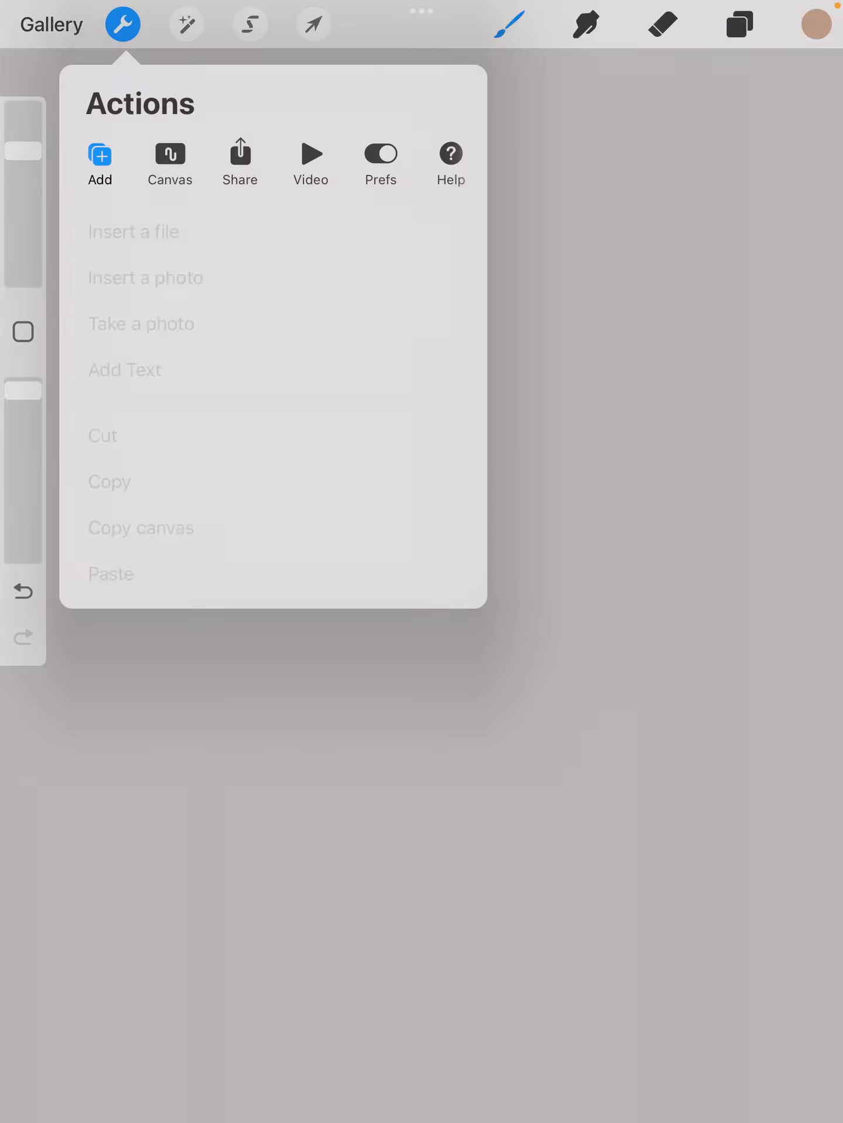
{"action": "left_click", "coordinate": [134, 231]}
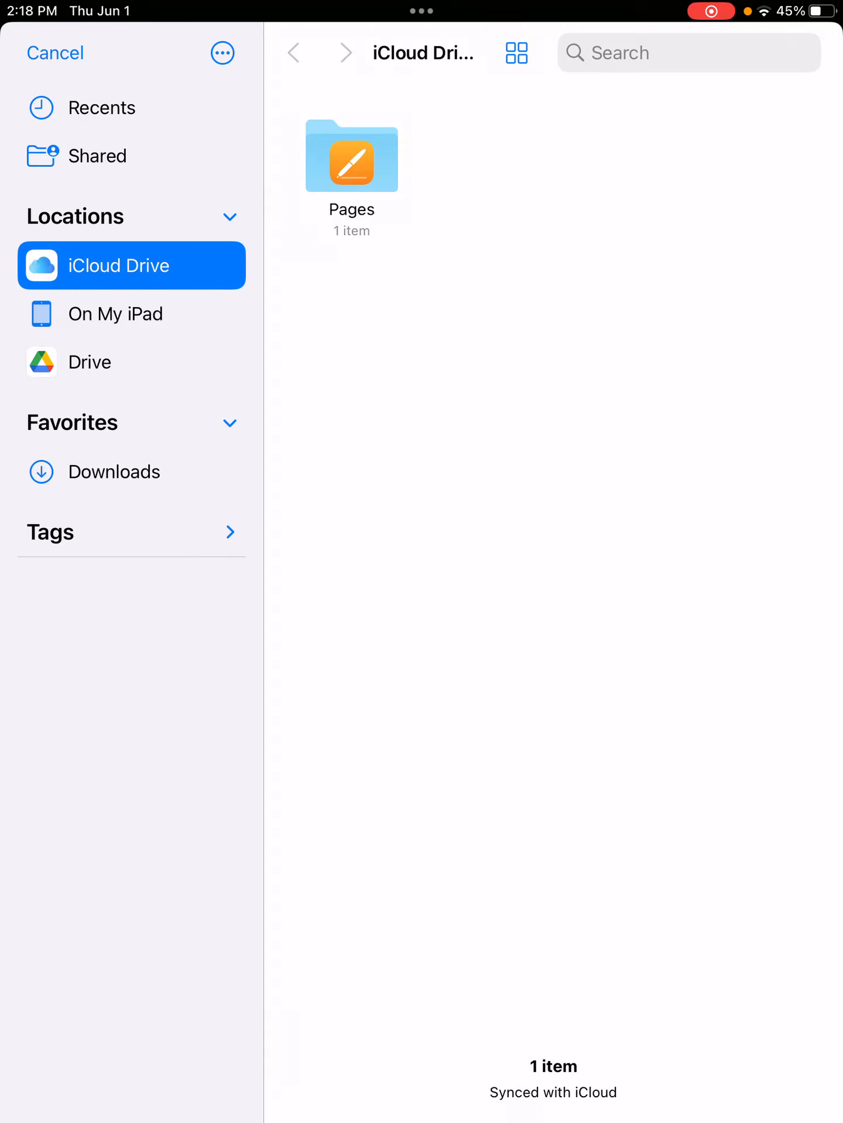
{"action": "left_click", "coordinate": [131, 472]}
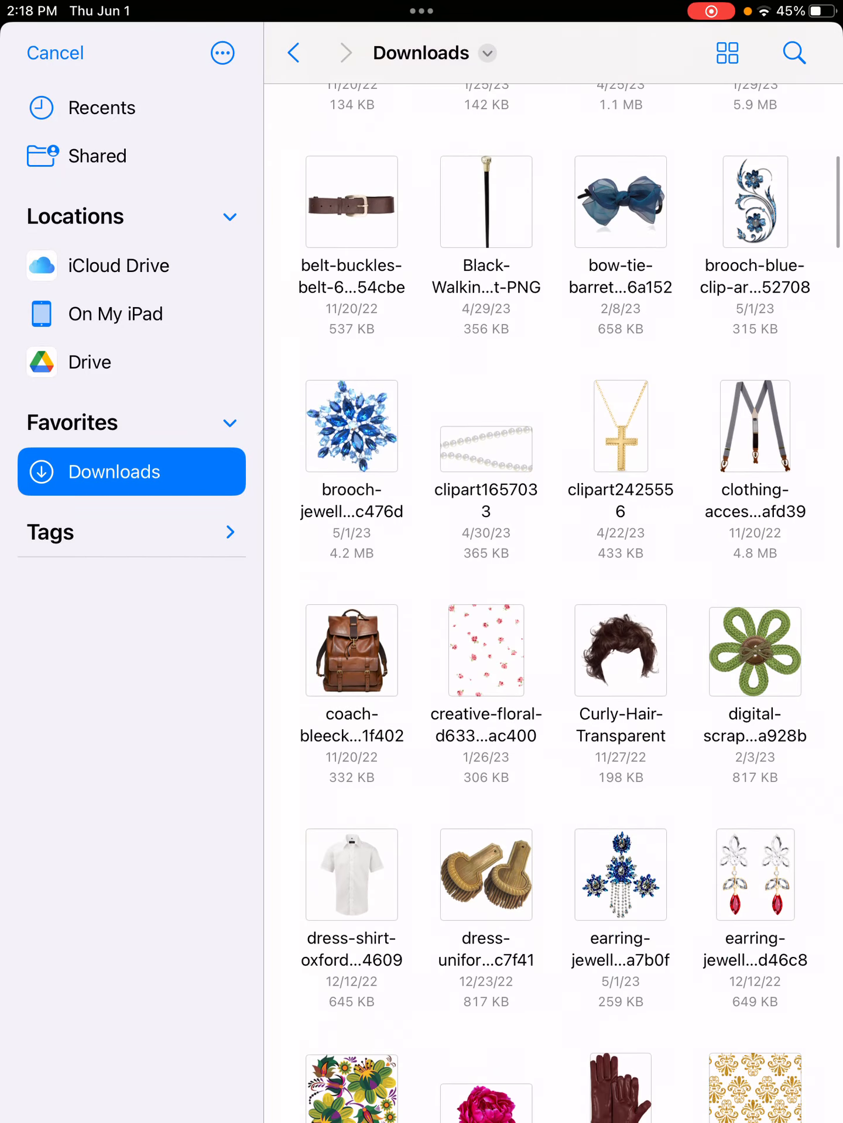
{"action": "scroll", "scroll_direction": "down", "scroll_amount": 3}
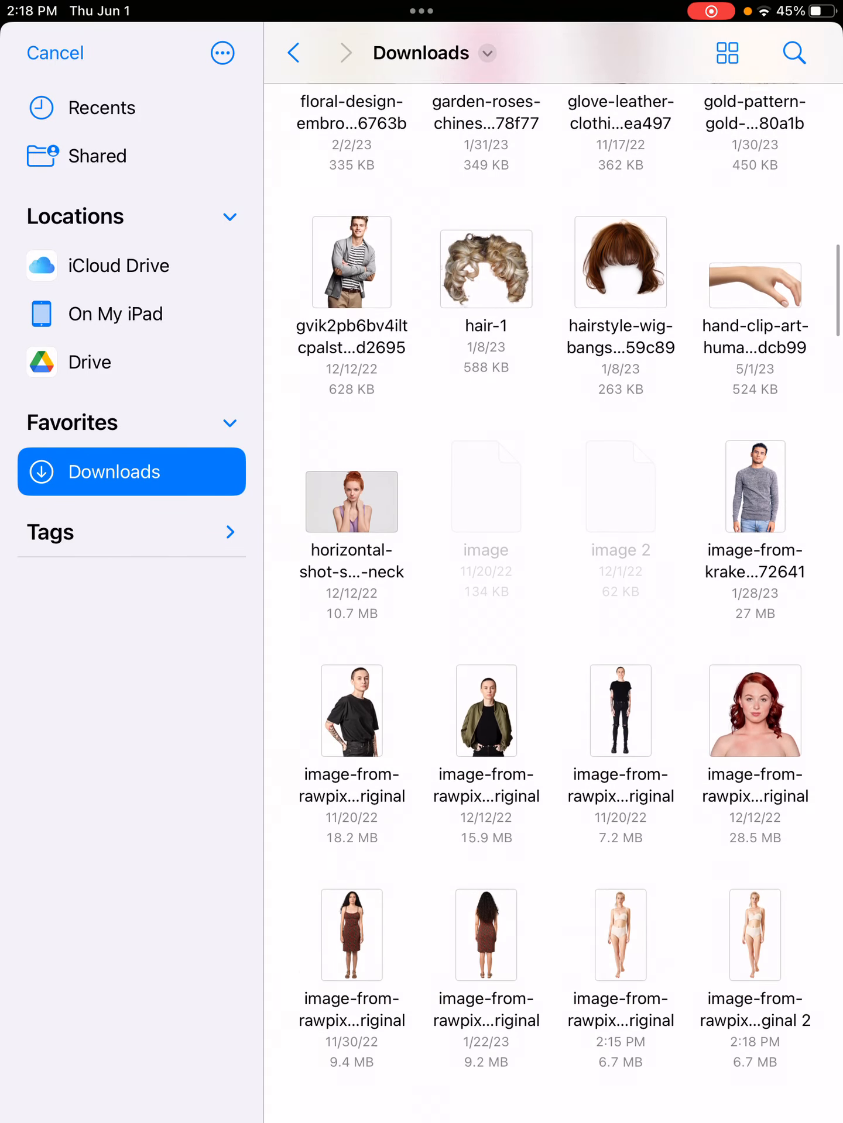
{"action": "scroll", "scroll_direction": "down", "scroll_amount": 3}
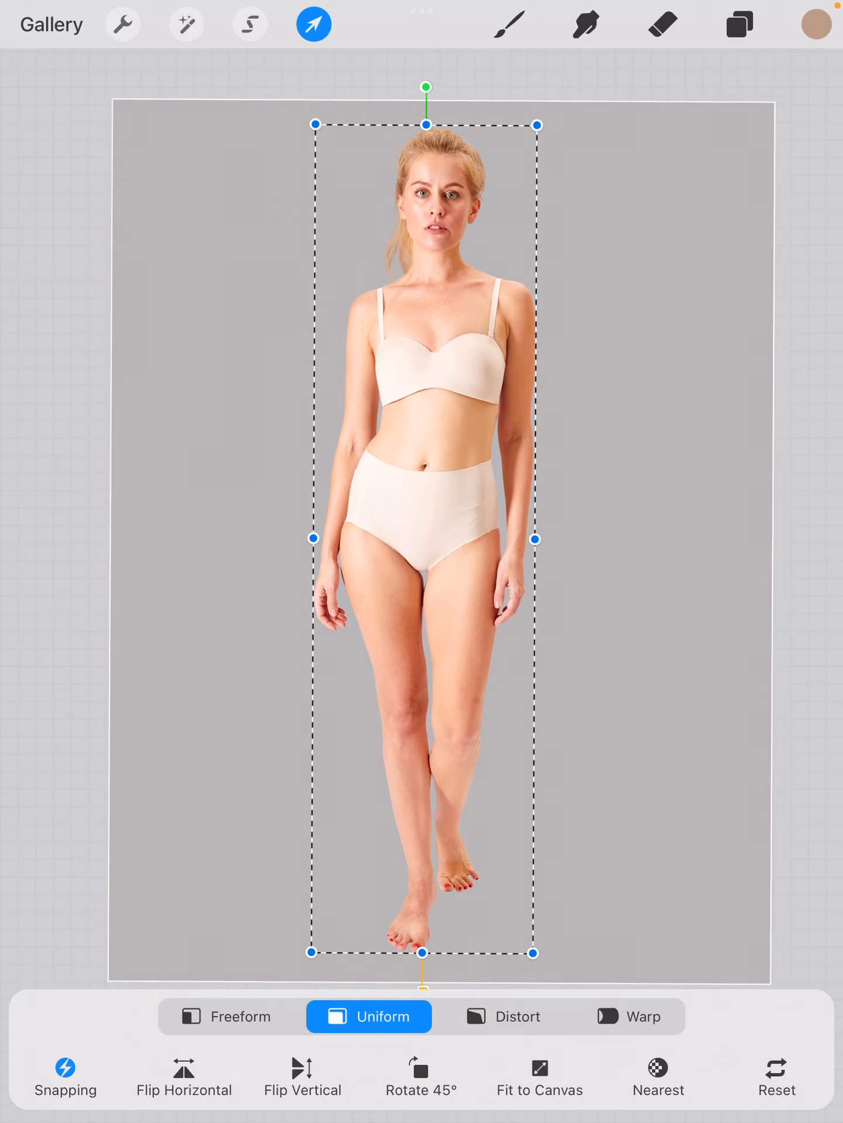
Step: Place the inserted woman image and duplicate its layer
{"action": "left_click", "coordinate": [738, 24]}
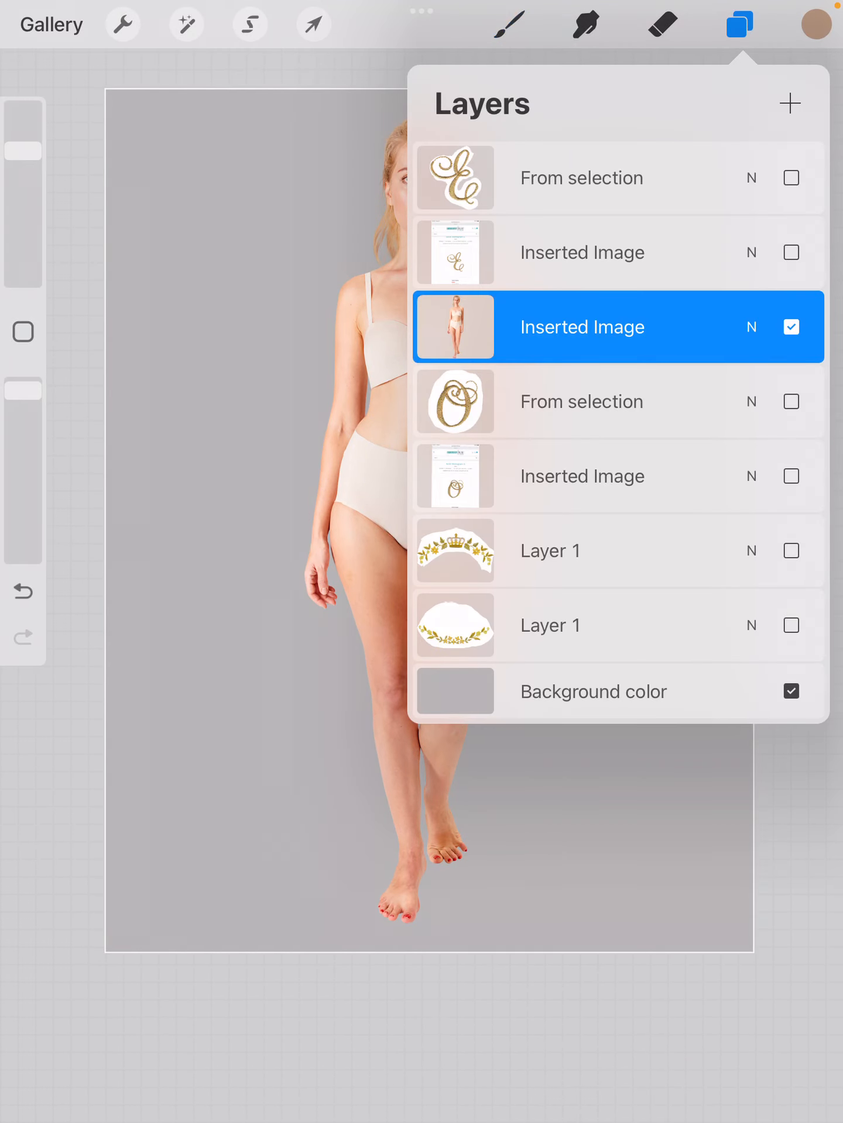
{"action": "left_click", "coordinate": [736, 25]}
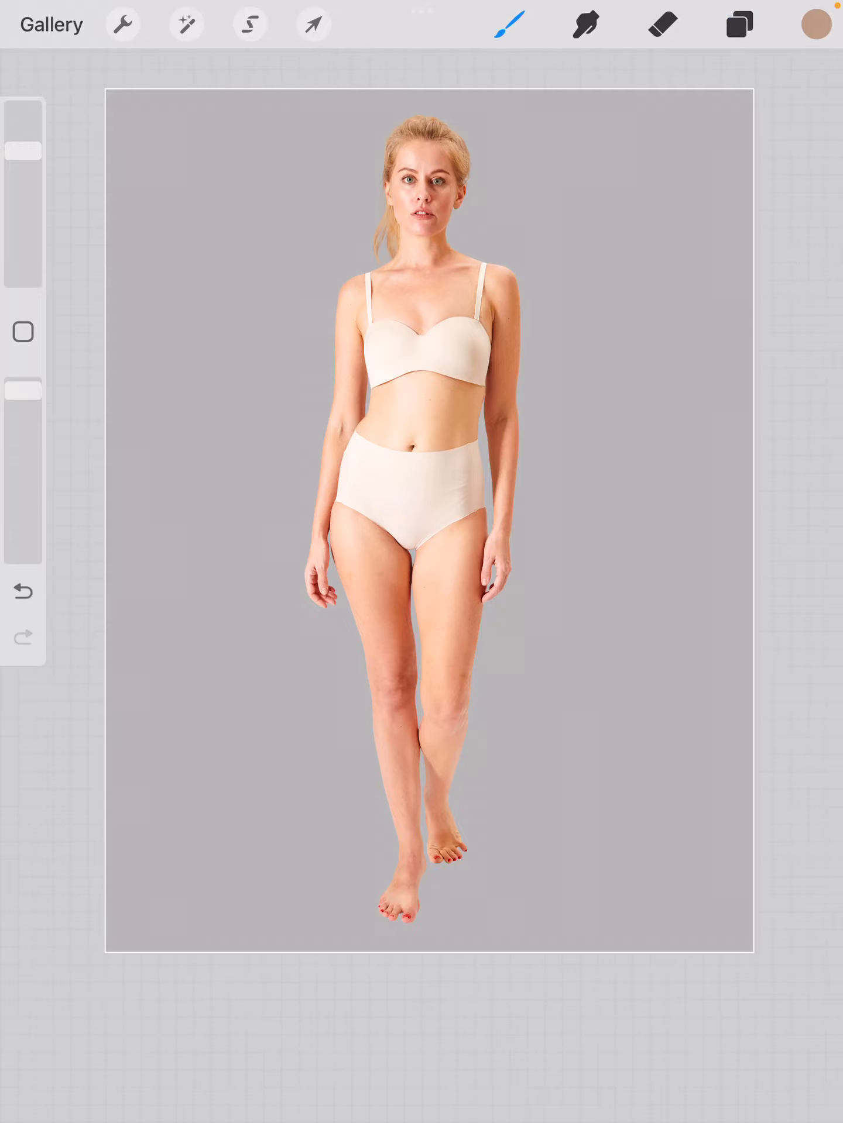
{"action": "left_click", "coordinate": [738, 23]}
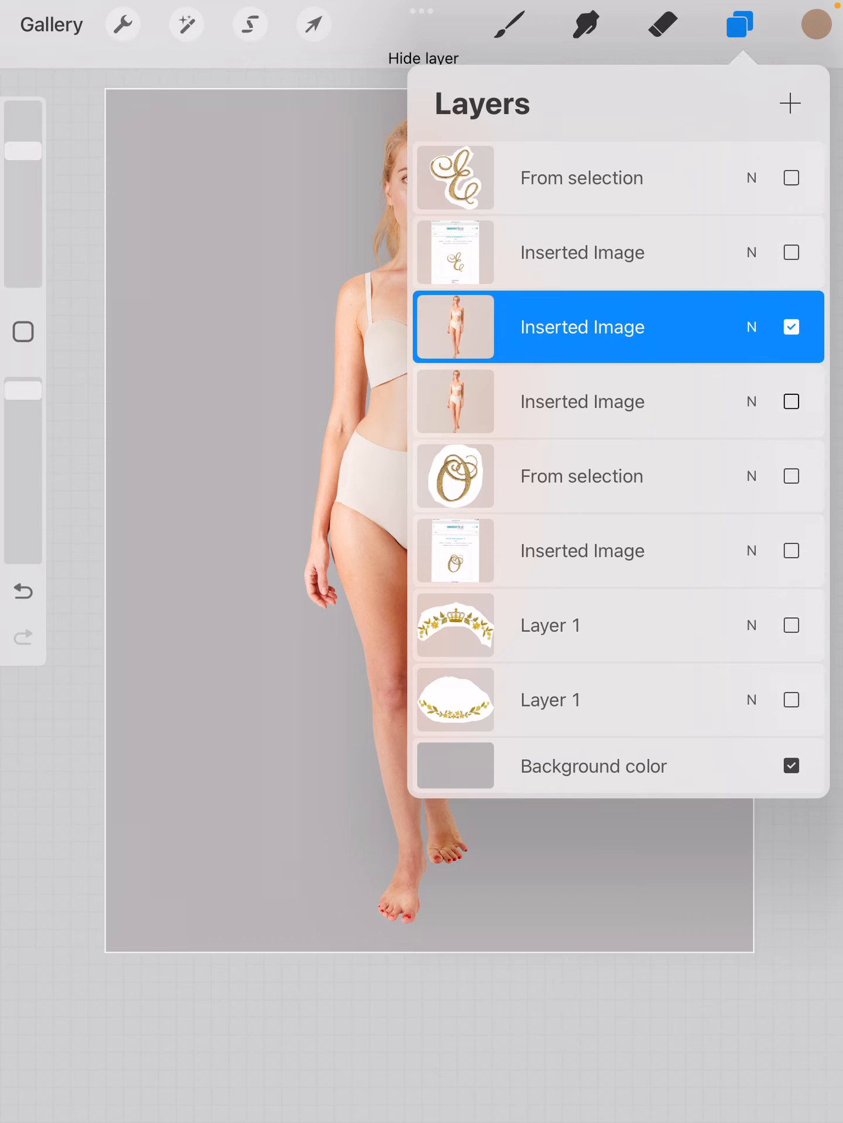
{"action": "left_click", "coordinate": [738, 24]}
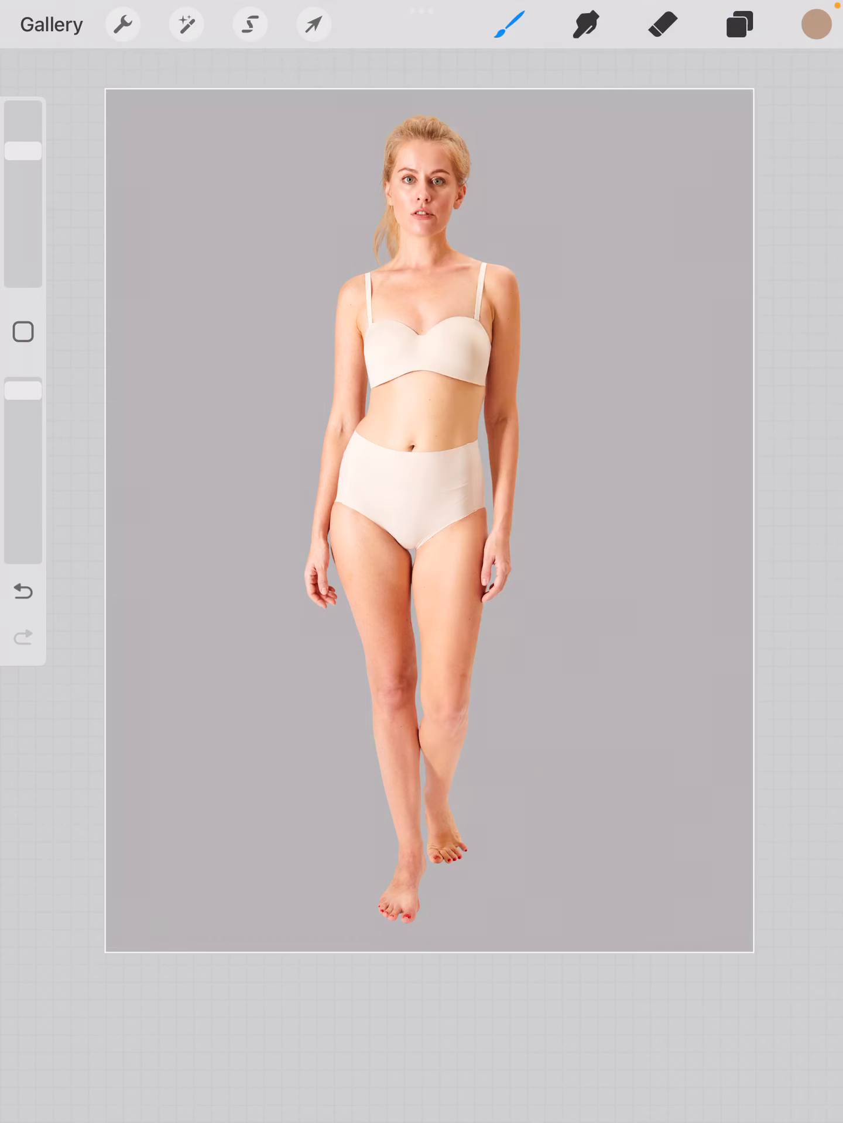
{"action": "left_click", "coordinate": [250, 23]}
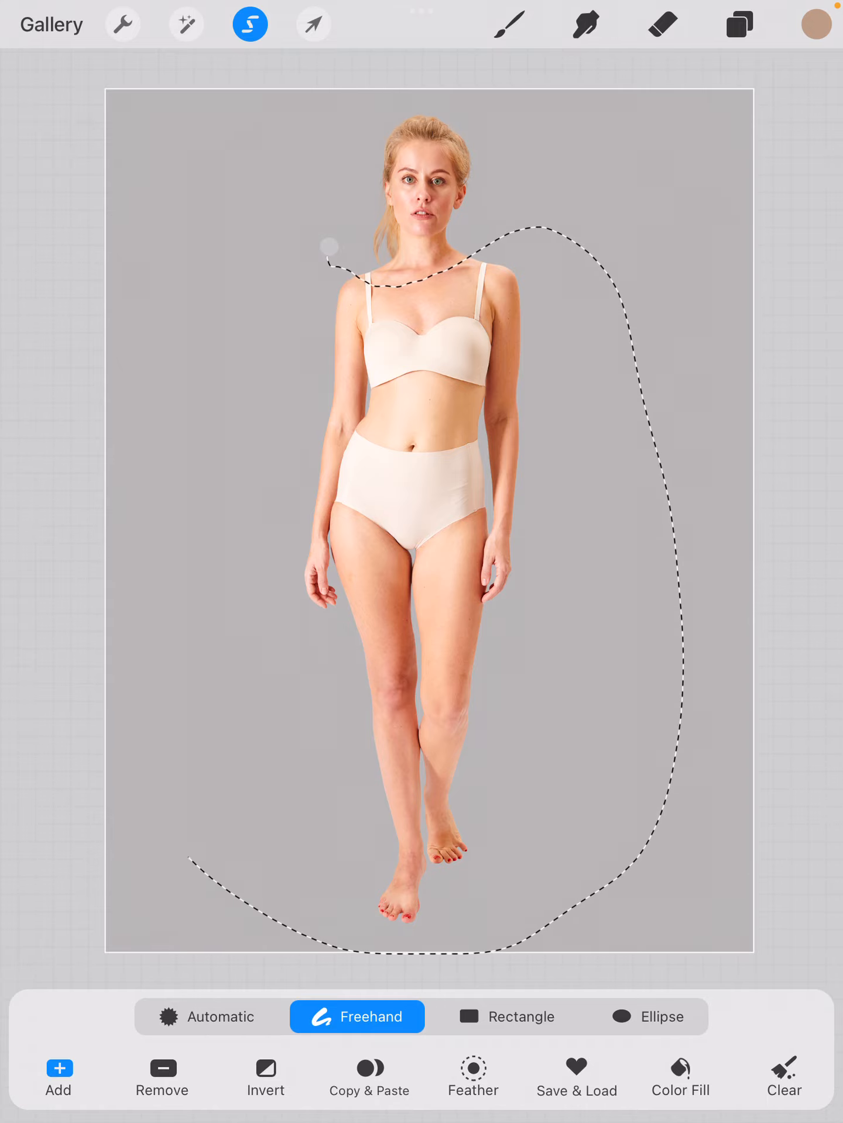
Step: Clear the lassoed body below the head, then return to the home screen
{"action": "left_click", "coordinate": [121, 23]}
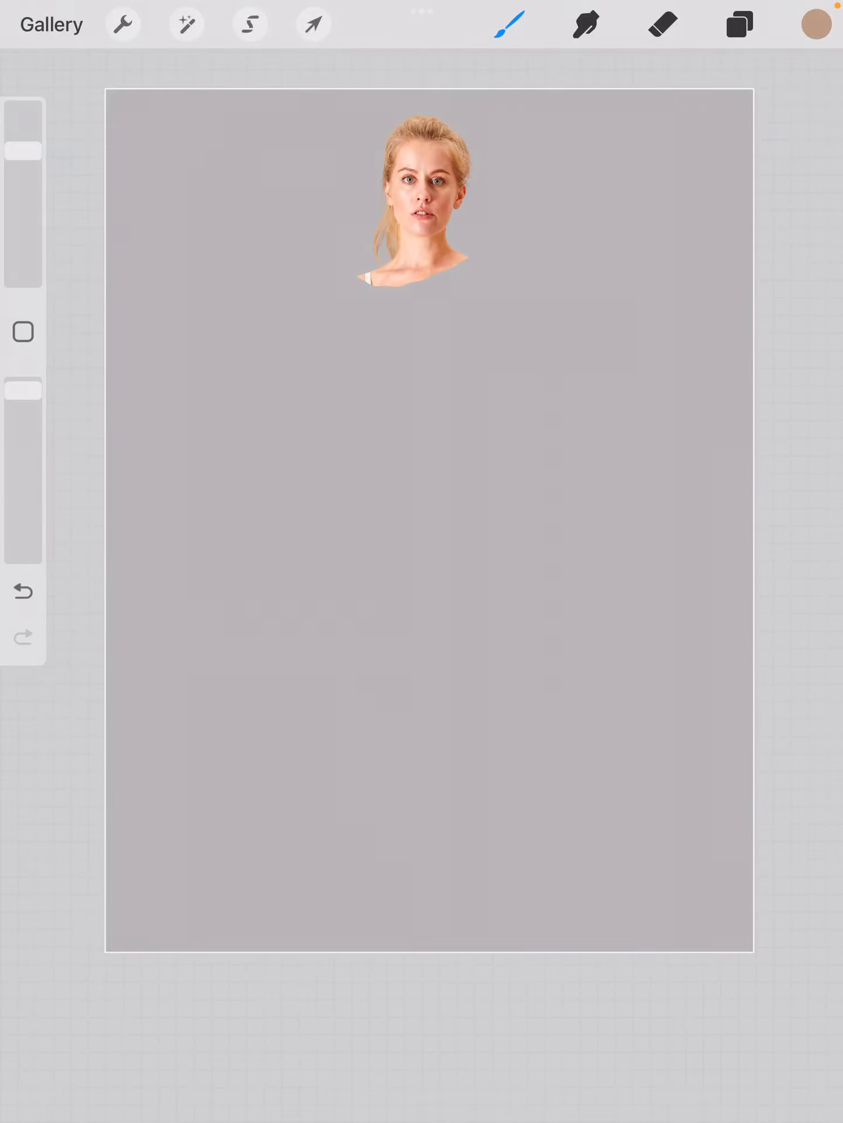
{"action": "key", "text": "home"}
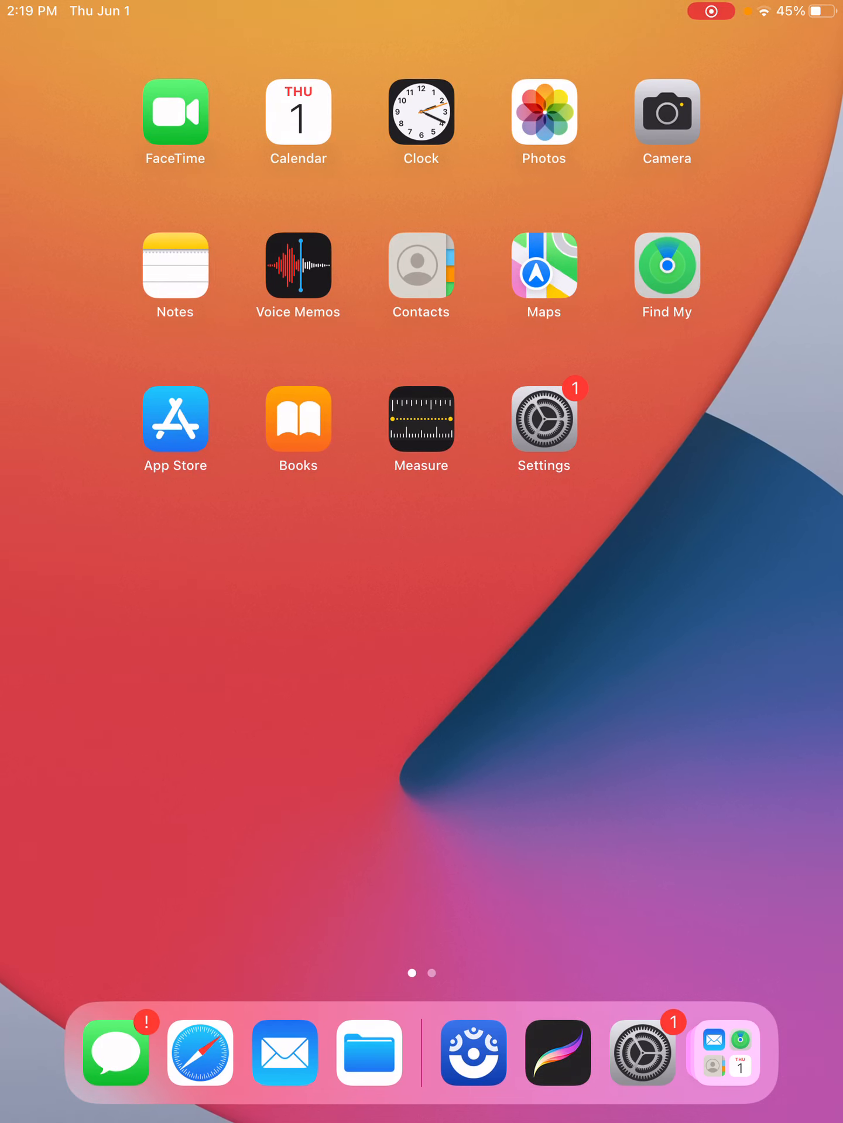